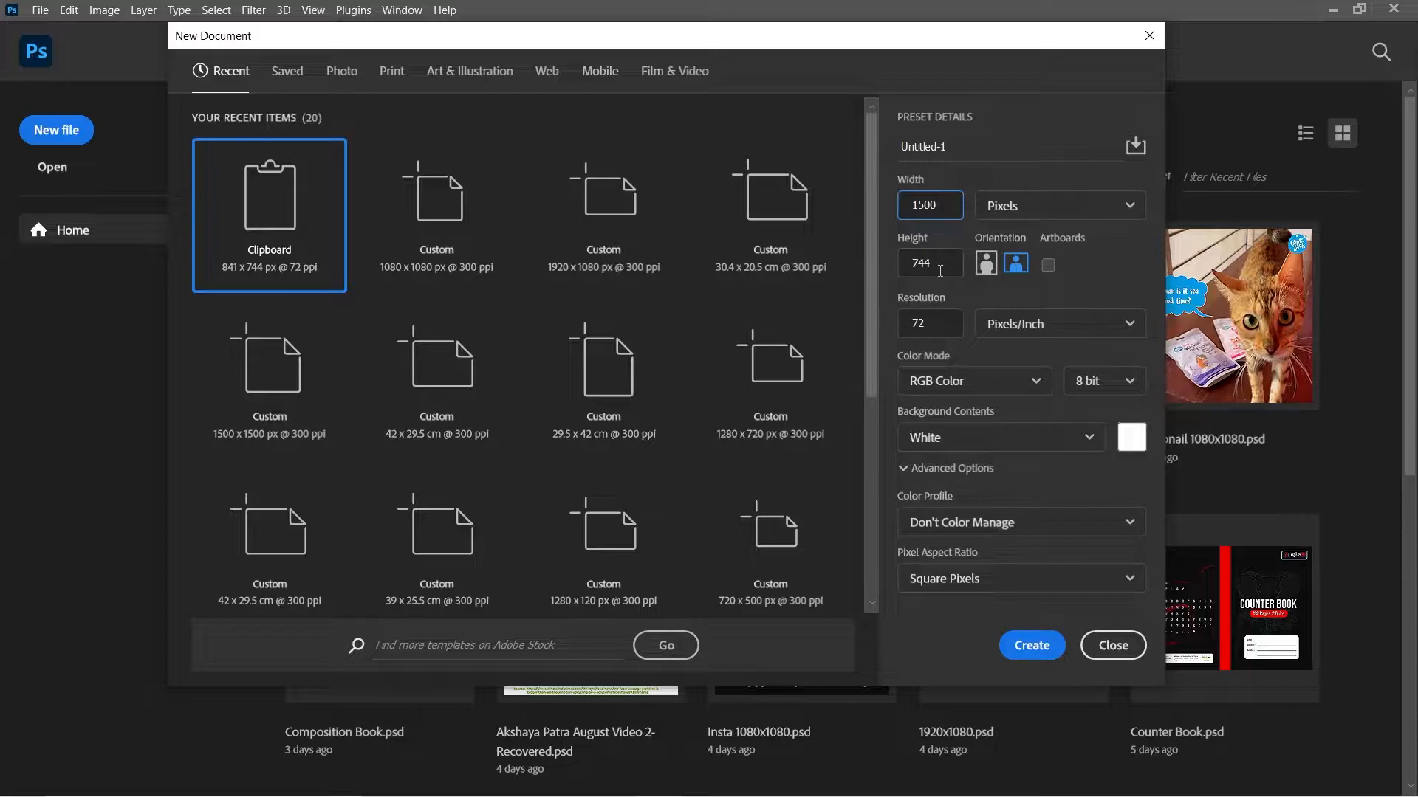
Create a white 1500 × 1500 px document at 300 ppi.
text(1500)
click(929, 323)
text(300)
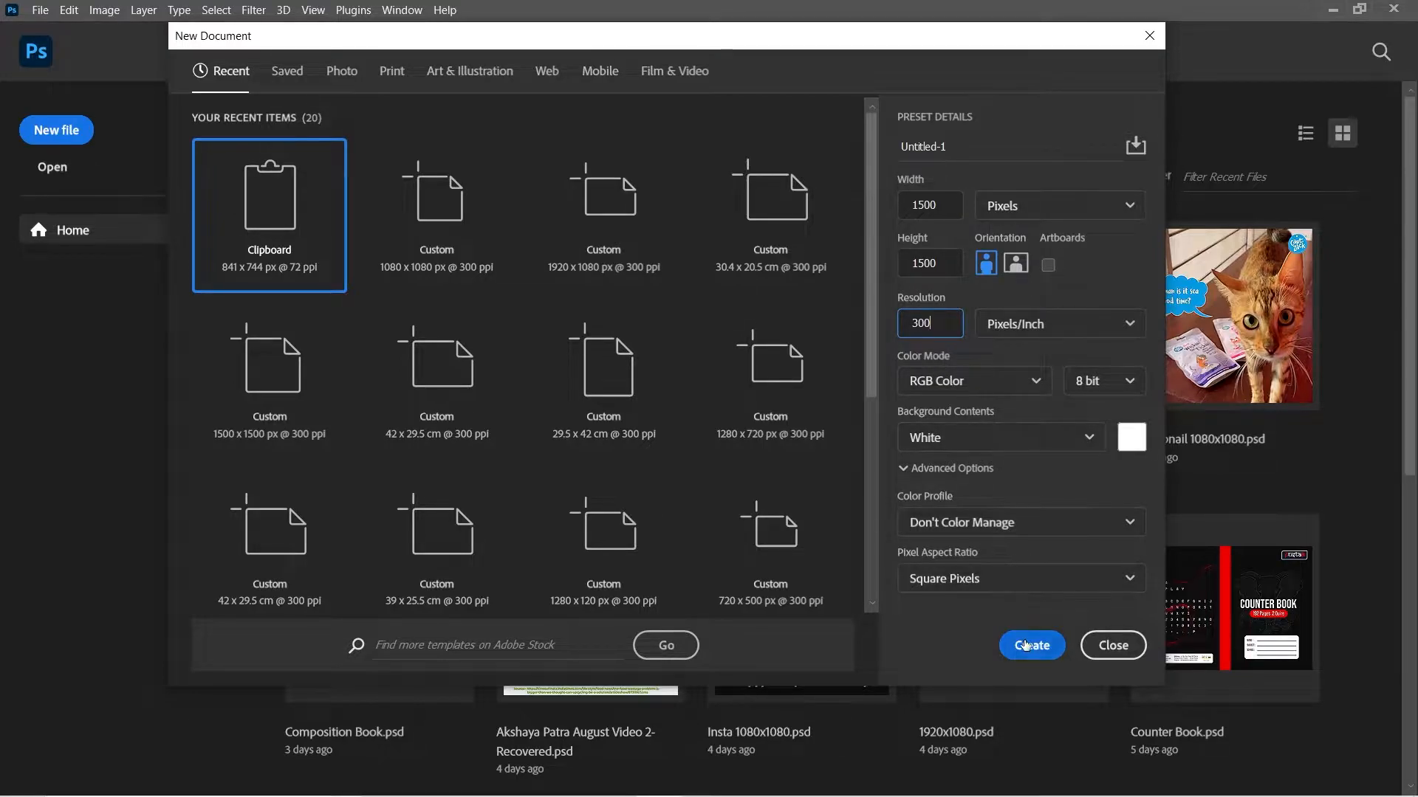
click(1031, 645)
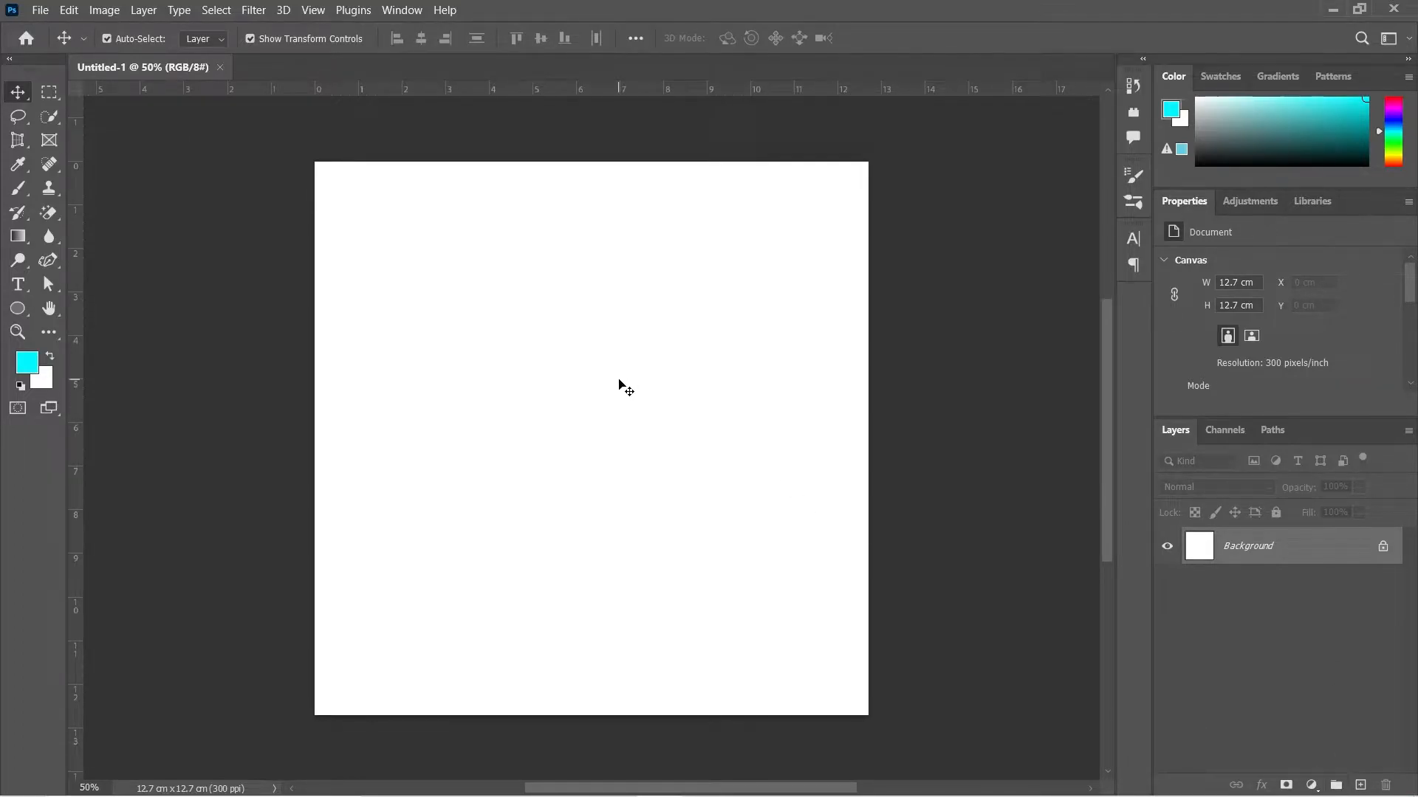
Type ZENITSU in bold cyan Graphik near the canvas centre.
click(17, 283)
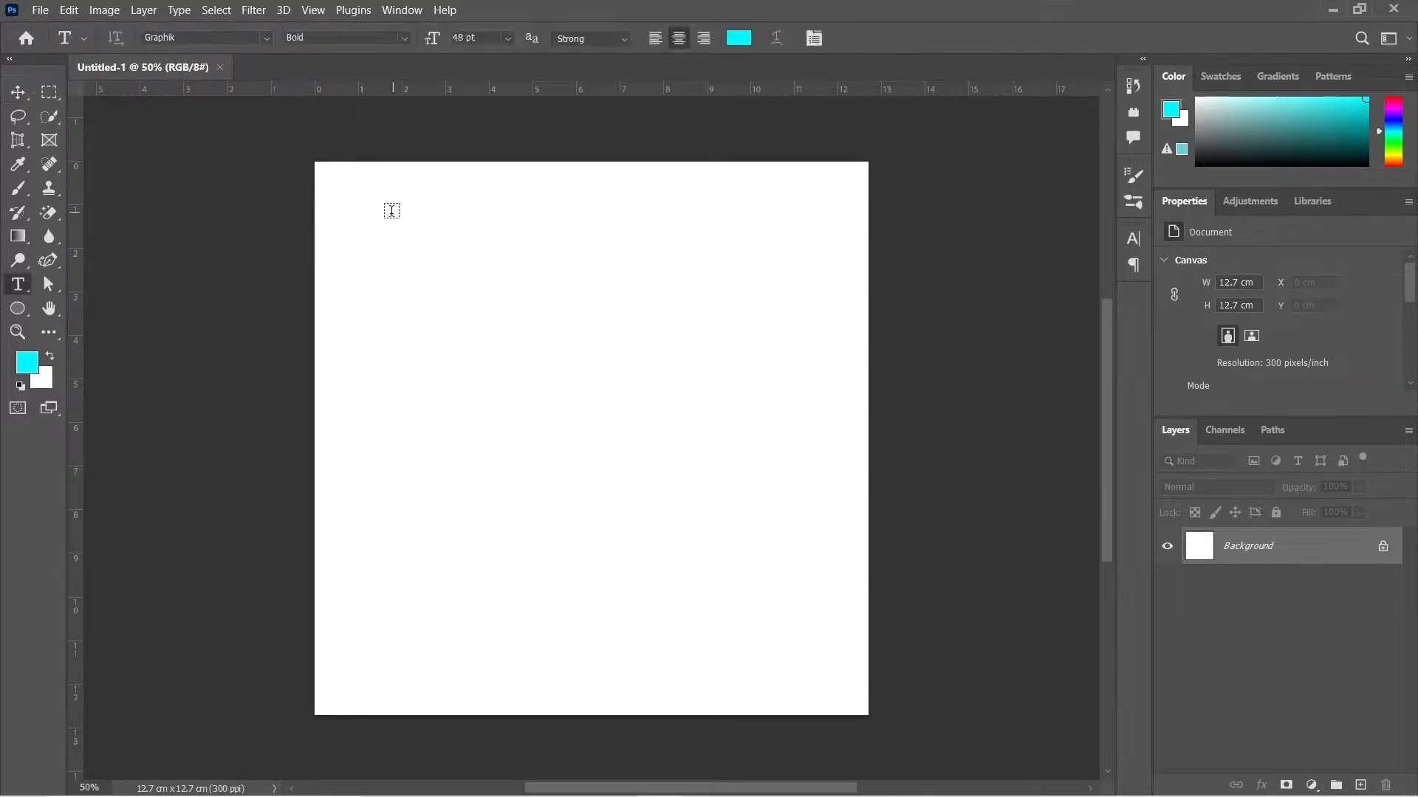
mouse_move(463, 464)
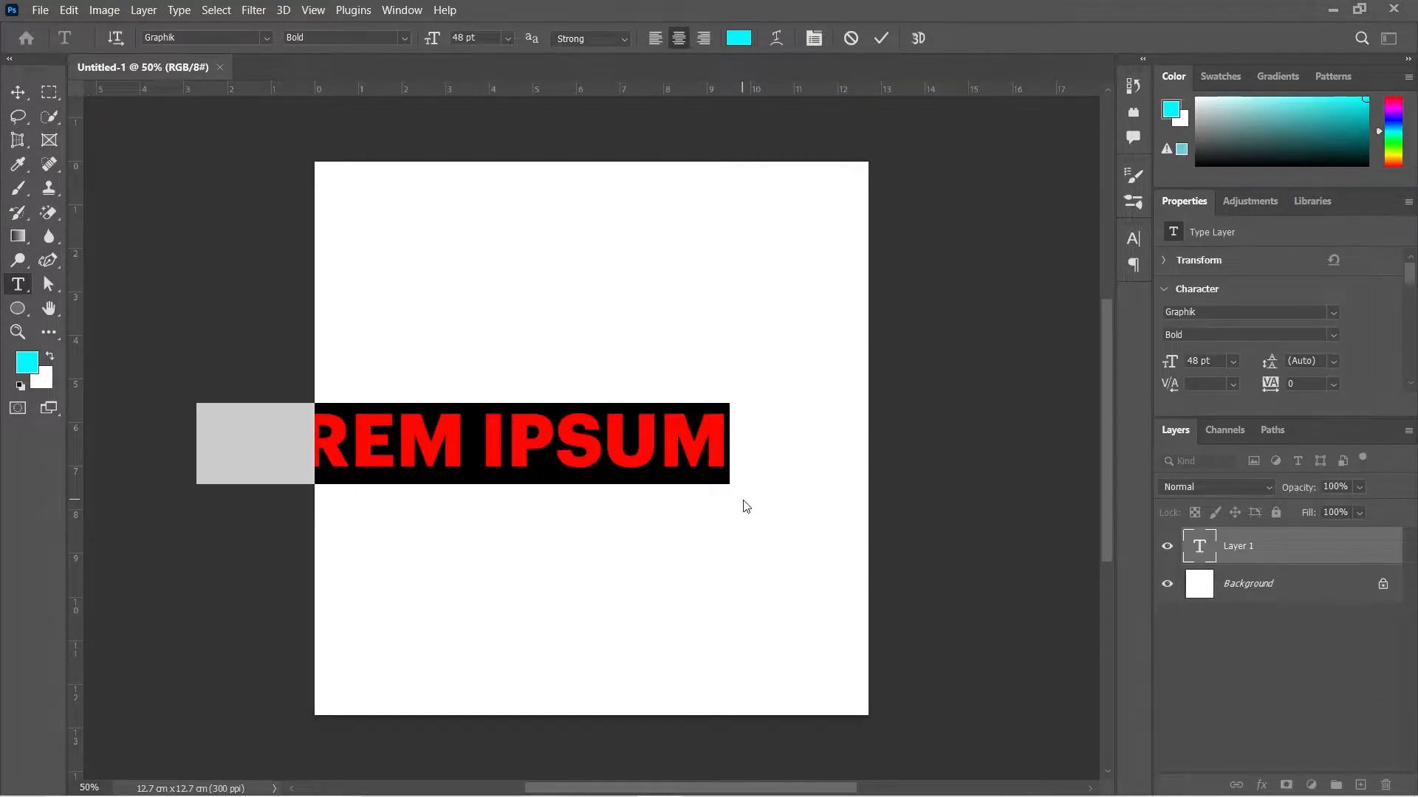
text(Z)
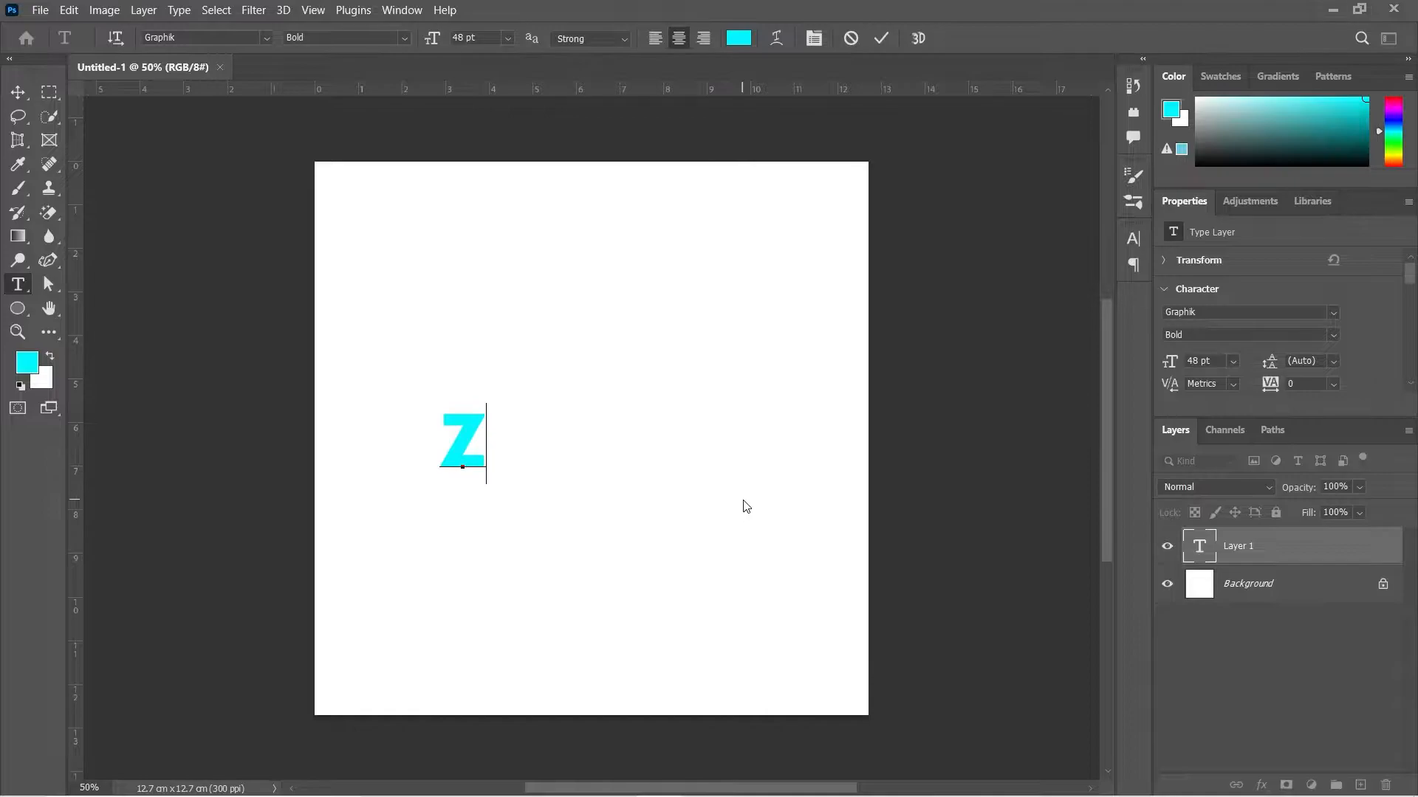
text(ENITSU)
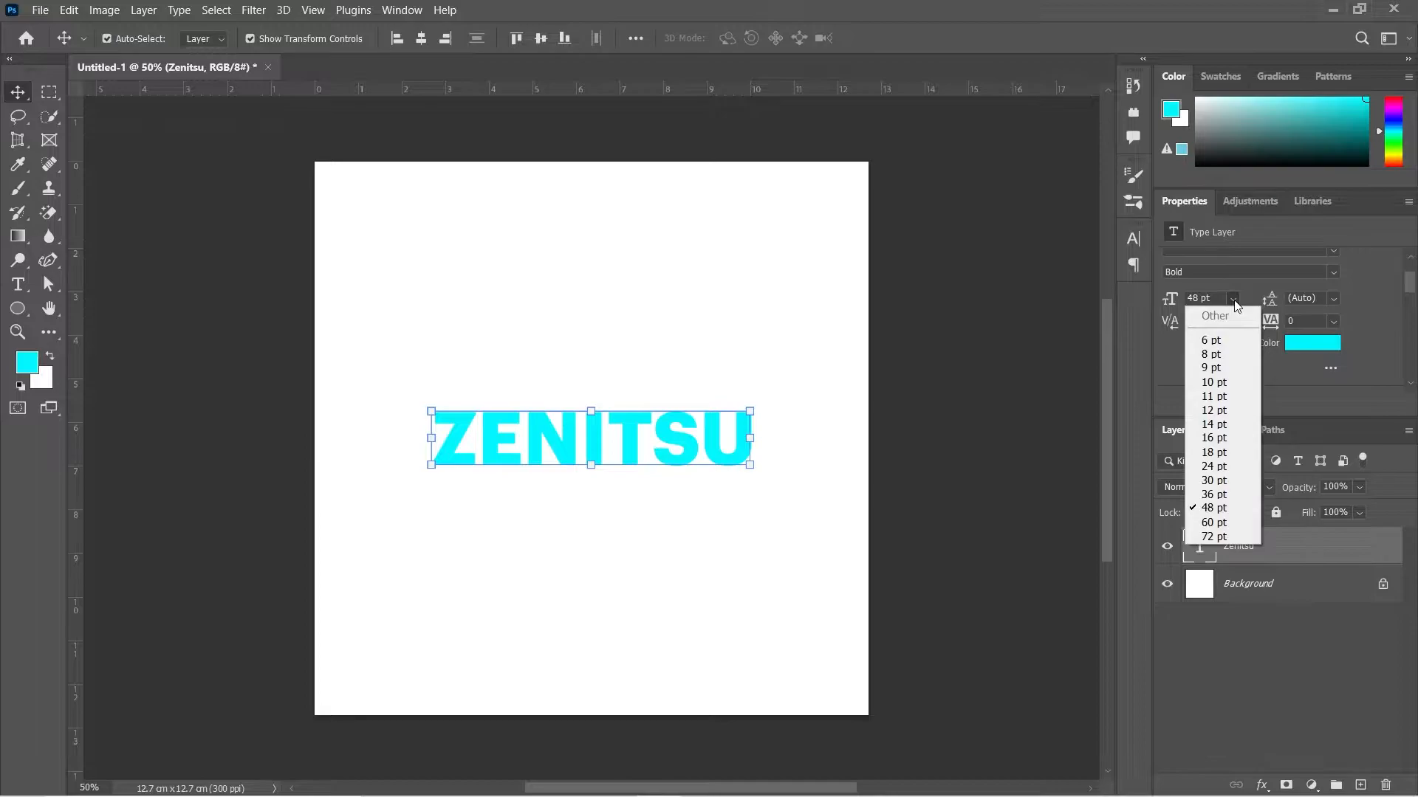
Set ZENITSU to 60 pt and open the Zenitsu layer's Blending Options.
click(1213, 522)
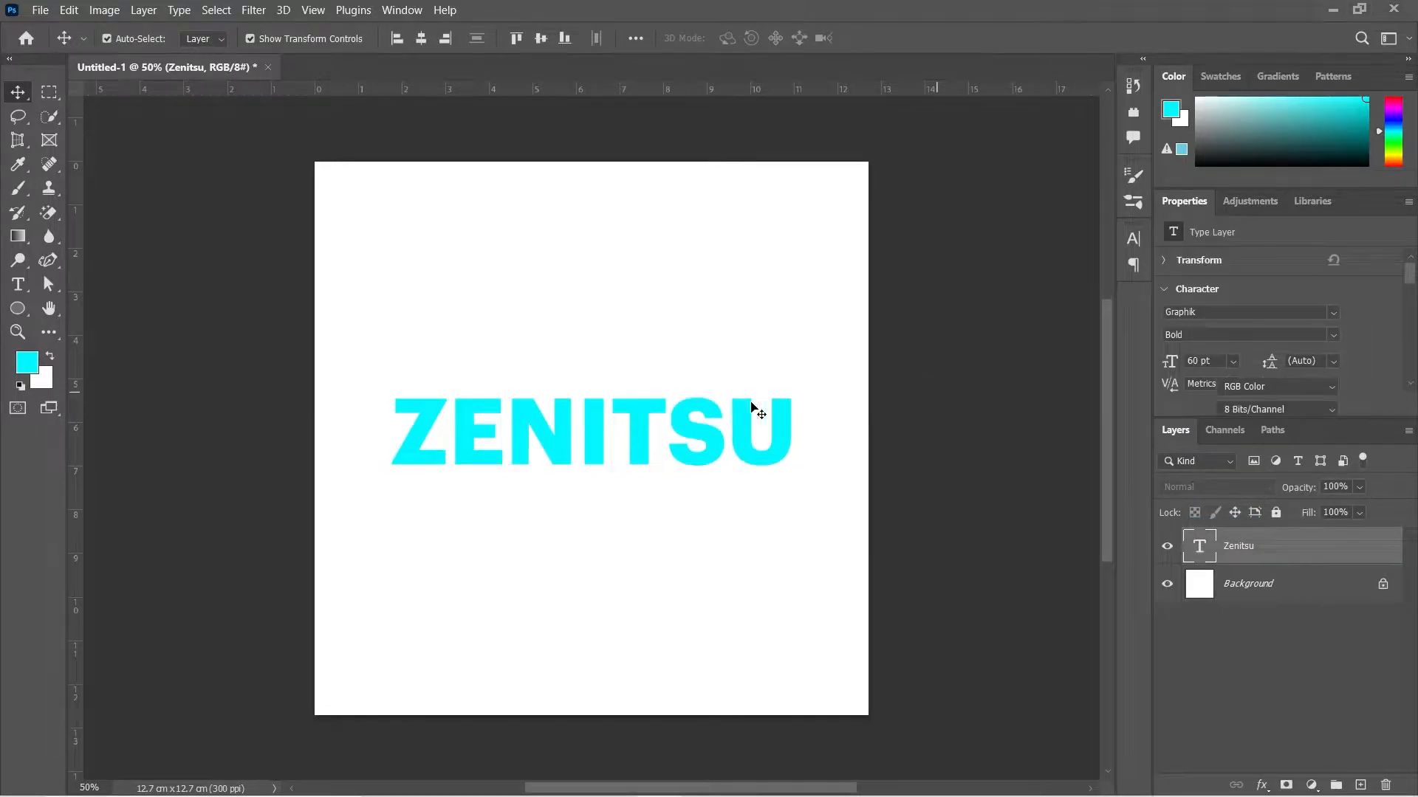
click(591, 431)
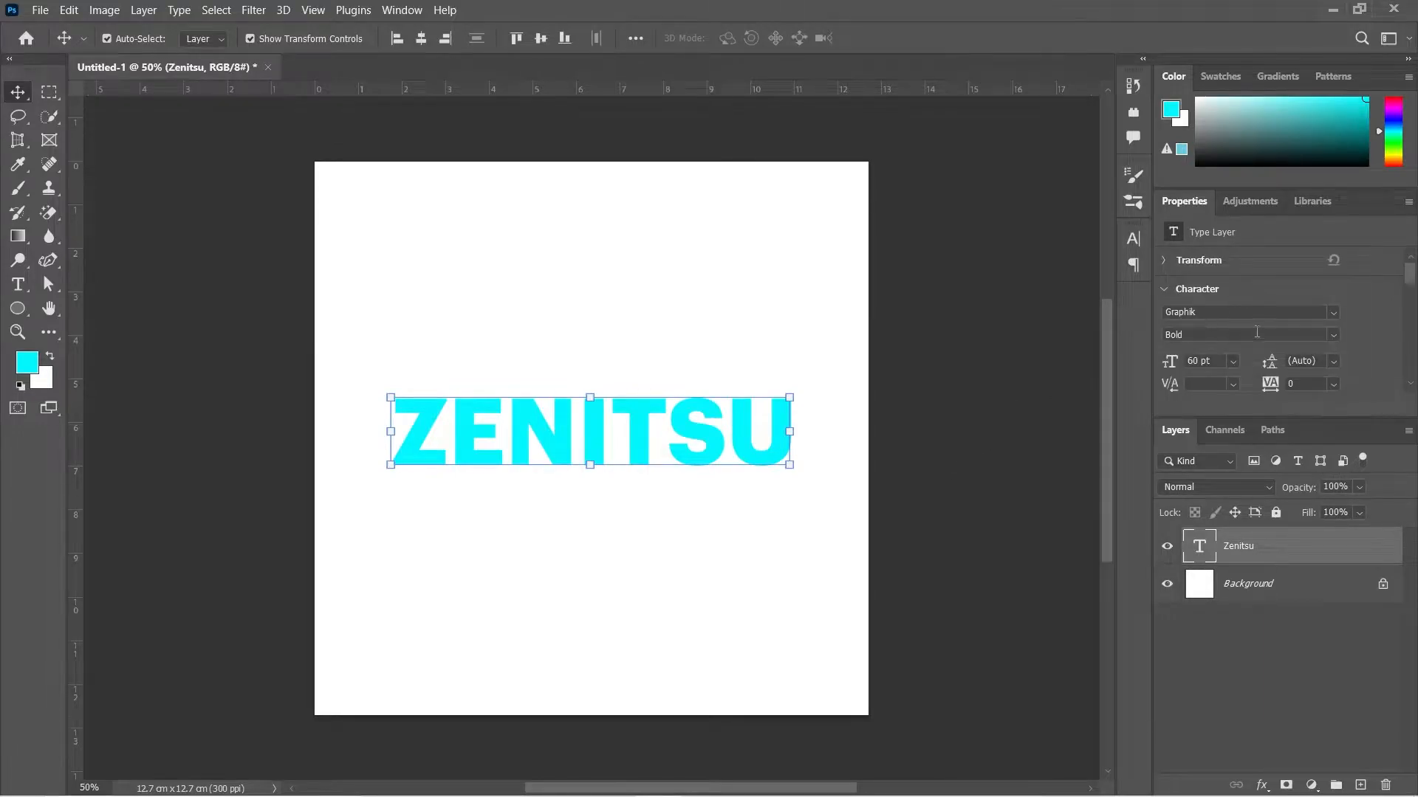
mouse_move(1150, 328)
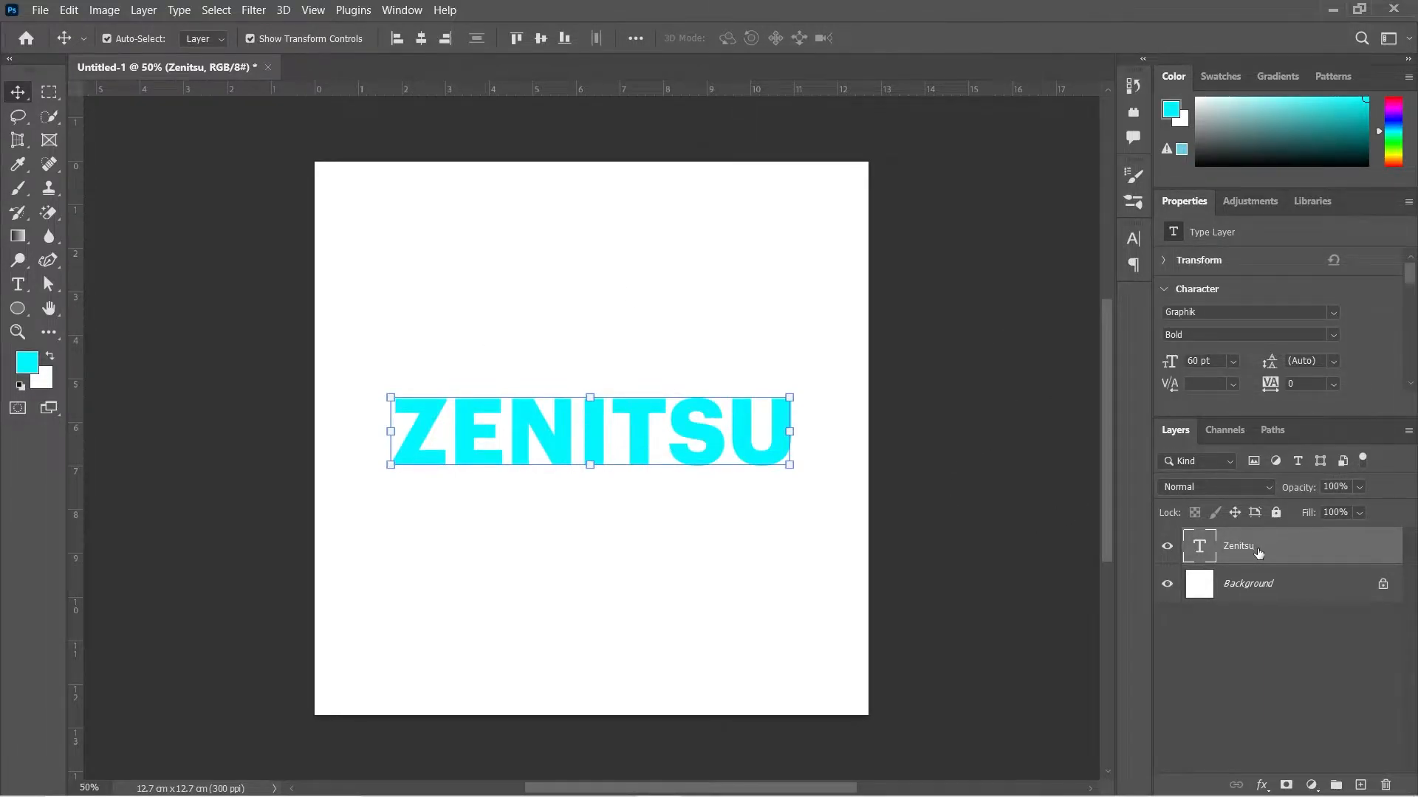
right_click(1237, 544)
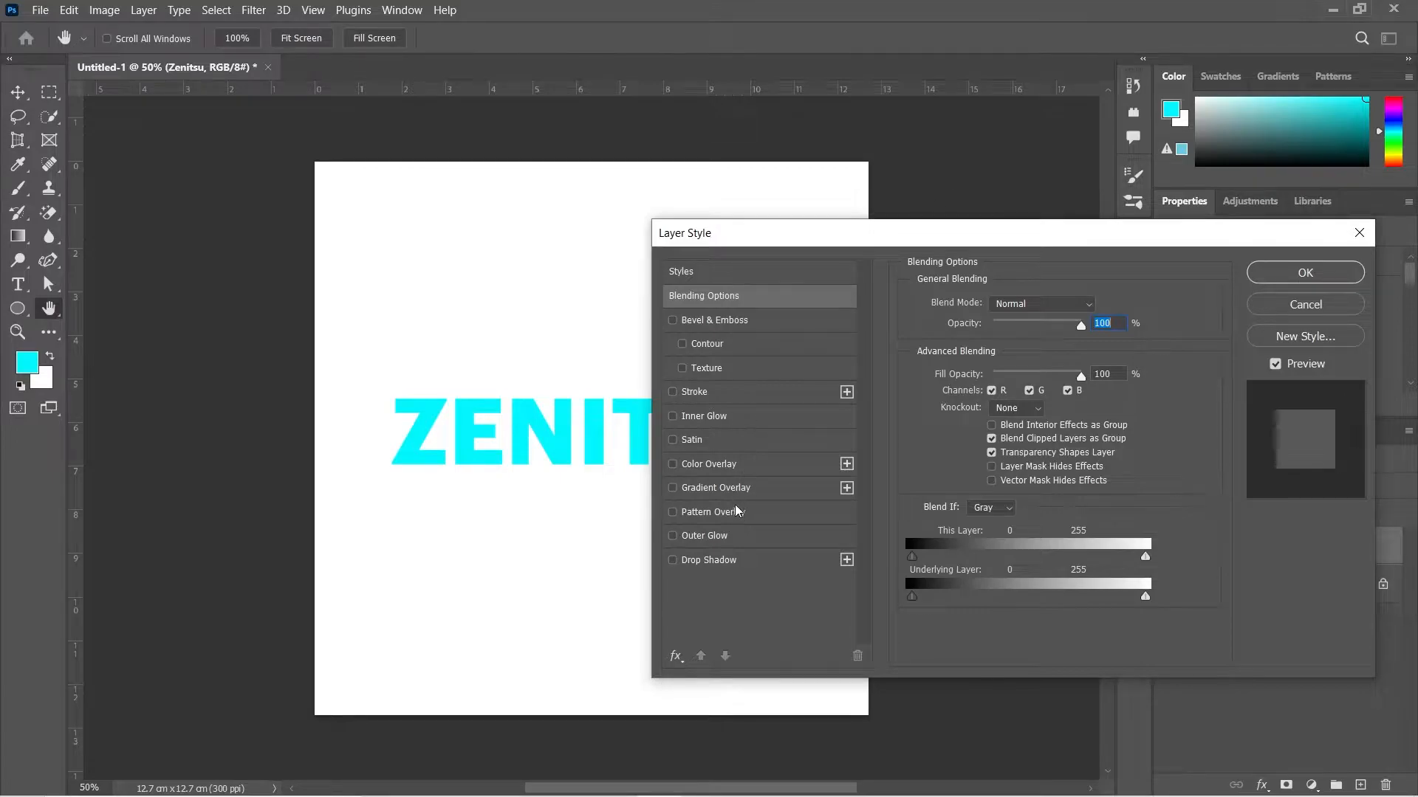
Enable a blue Gradient Overlay on ZENITSU and open the Gradient Editor.
click(672, 488)
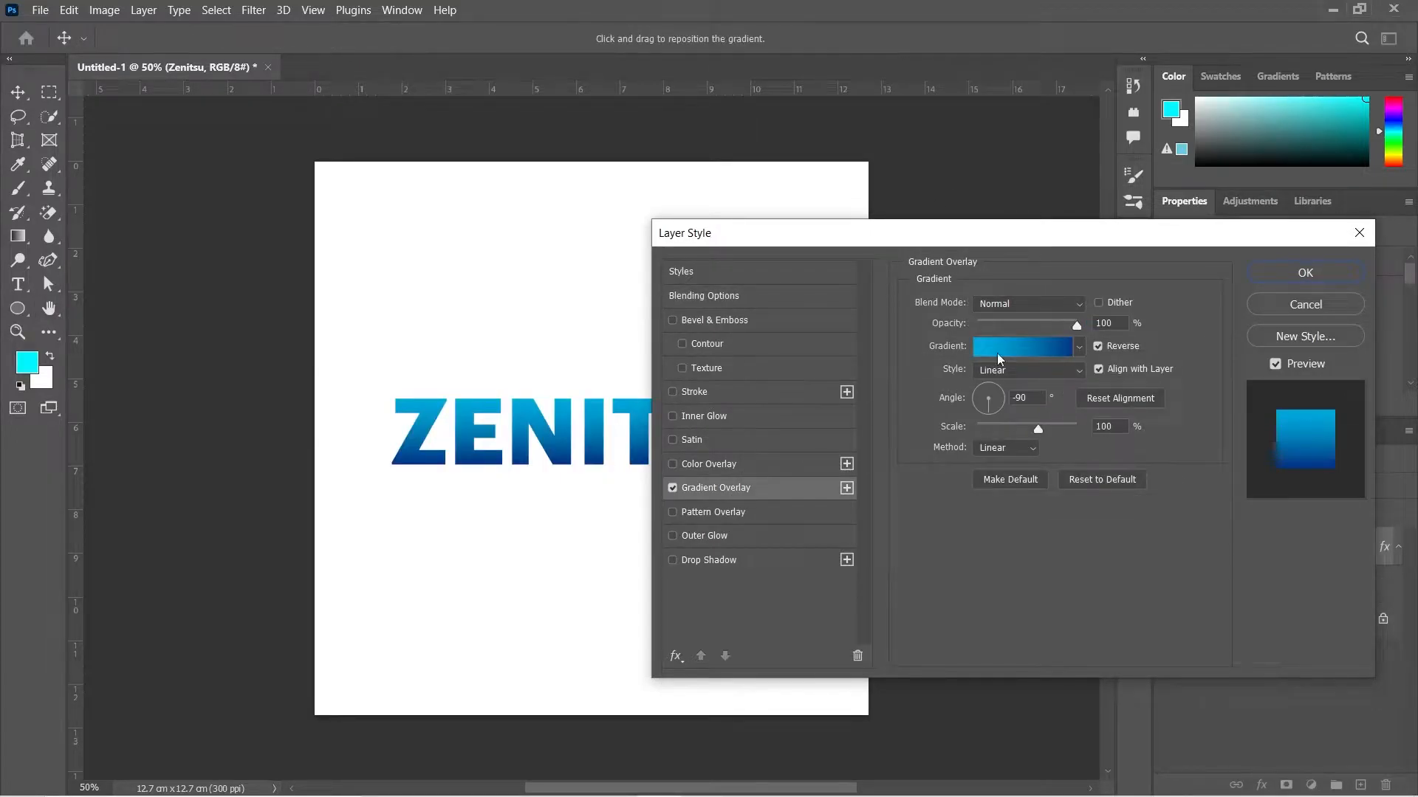
click(1022, 347)
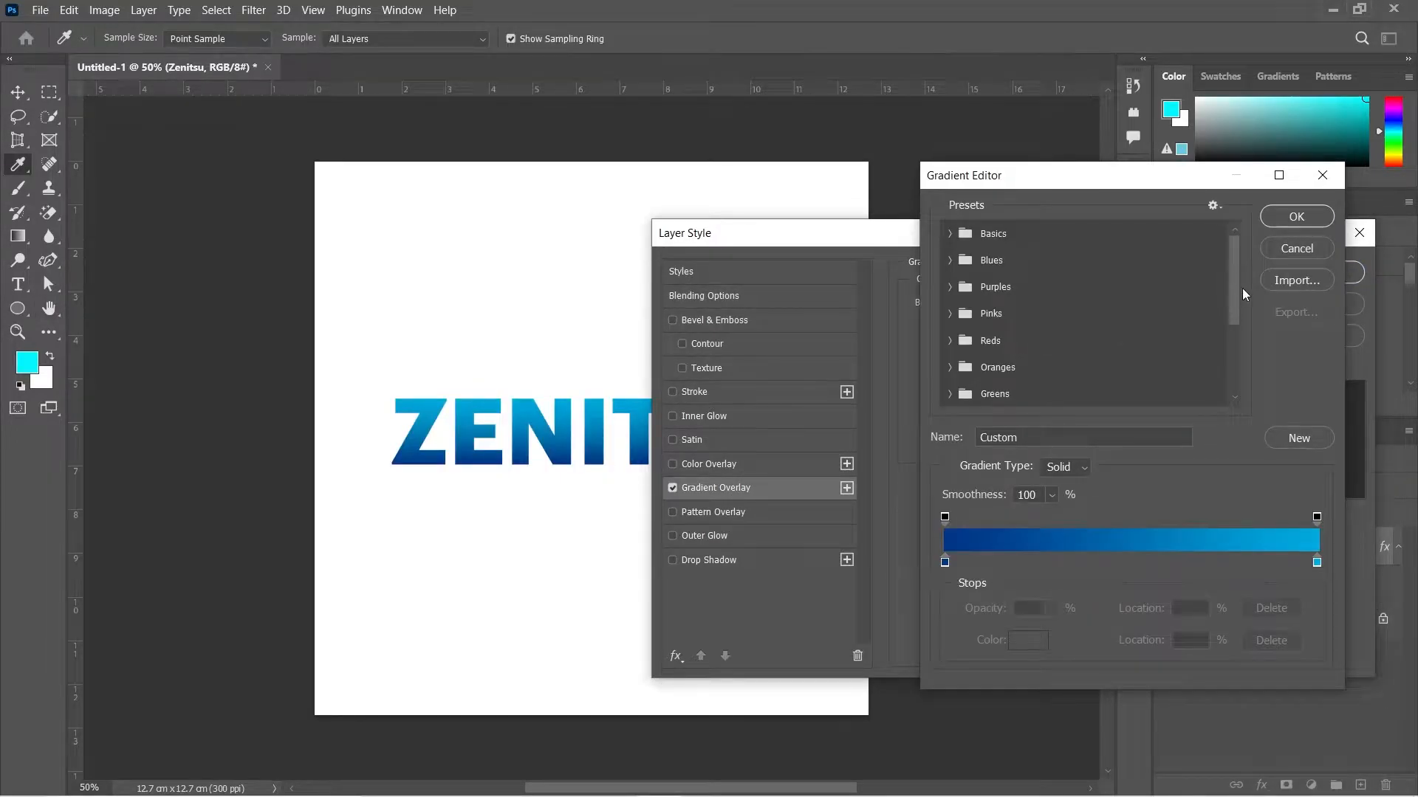